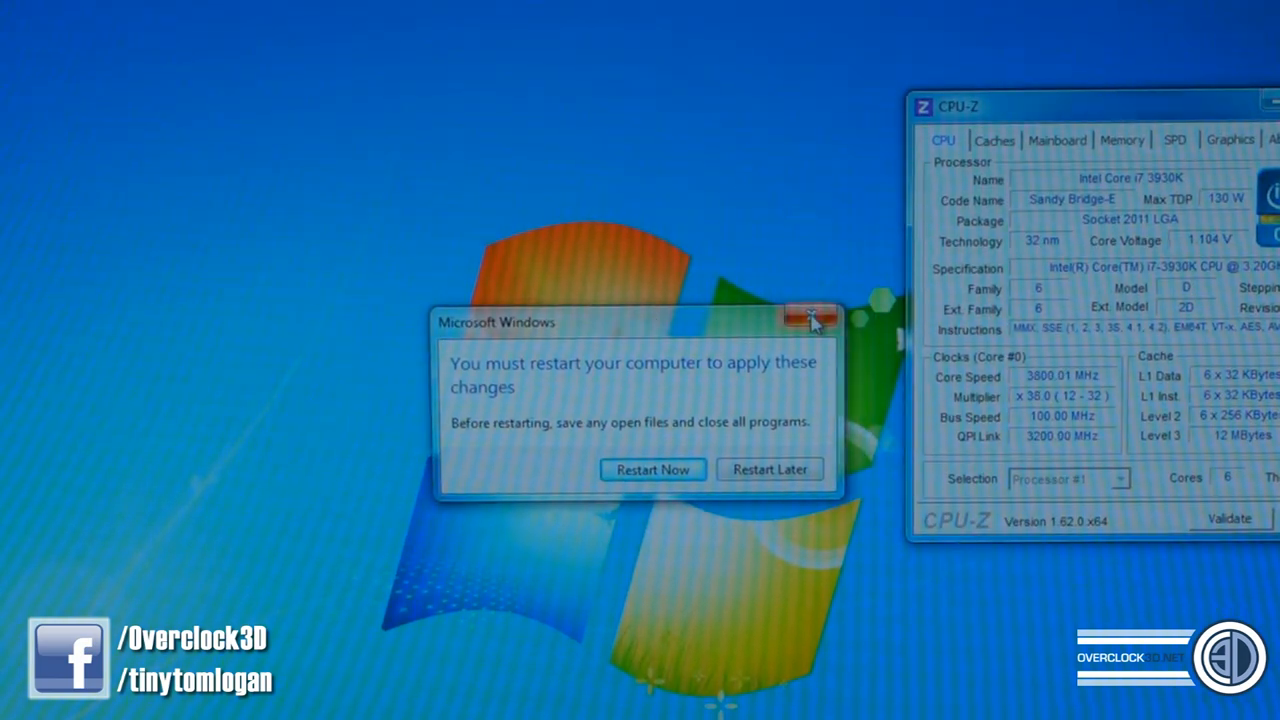
# Step: Close the Windows restart prompt without restarting, returning to the 3600 MHz monitoring panel
pyautogui.click(812, 320)
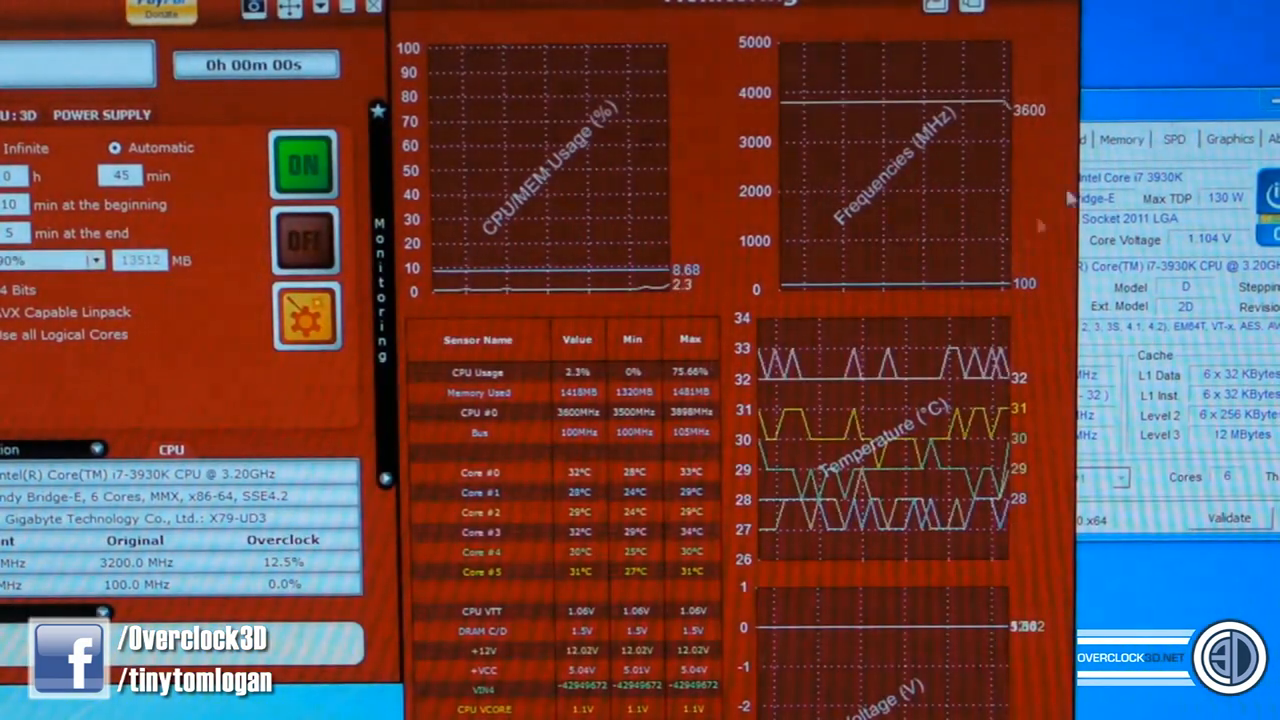